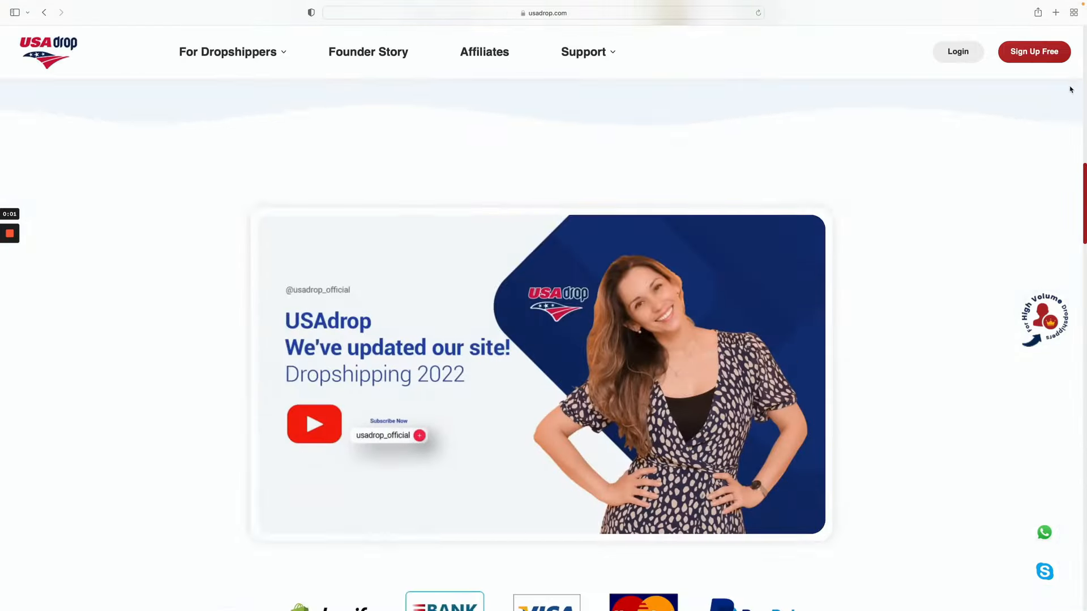
- Scroll the Store Settings page to view the connected store with Authorized status
{"action": "scroll", "scroll_direction": "down", "scroll_amount": 3}
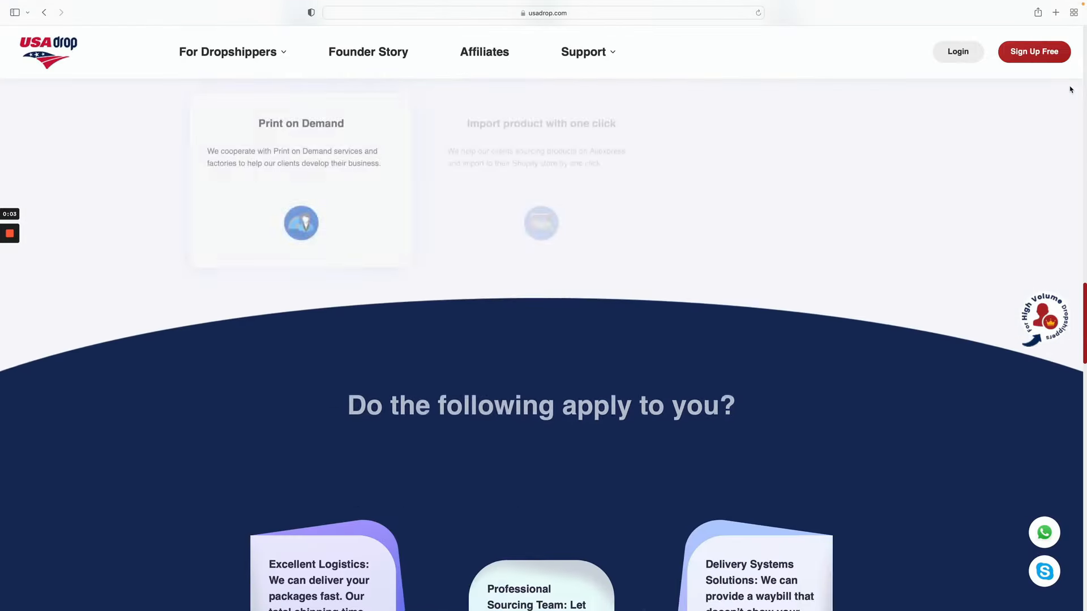
{"action": "scroll", "scroll_direction": "down", "scroll_amount": 3}
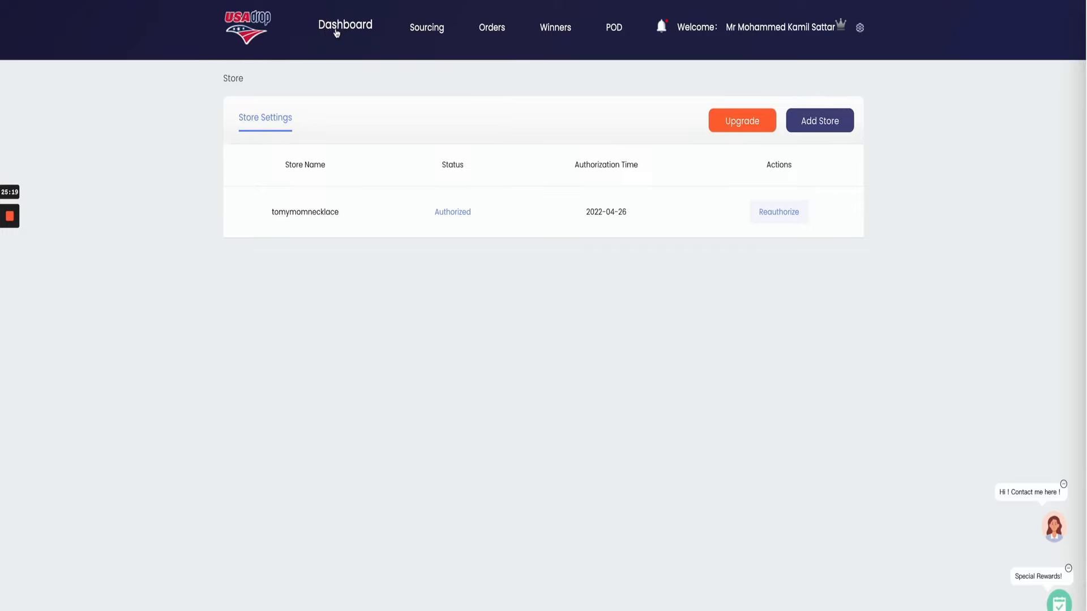
- View the Dashboard paid-orders chart for the past 7 days and past 30 days
{"action": "left_click", "coordinate": [344, 24]}
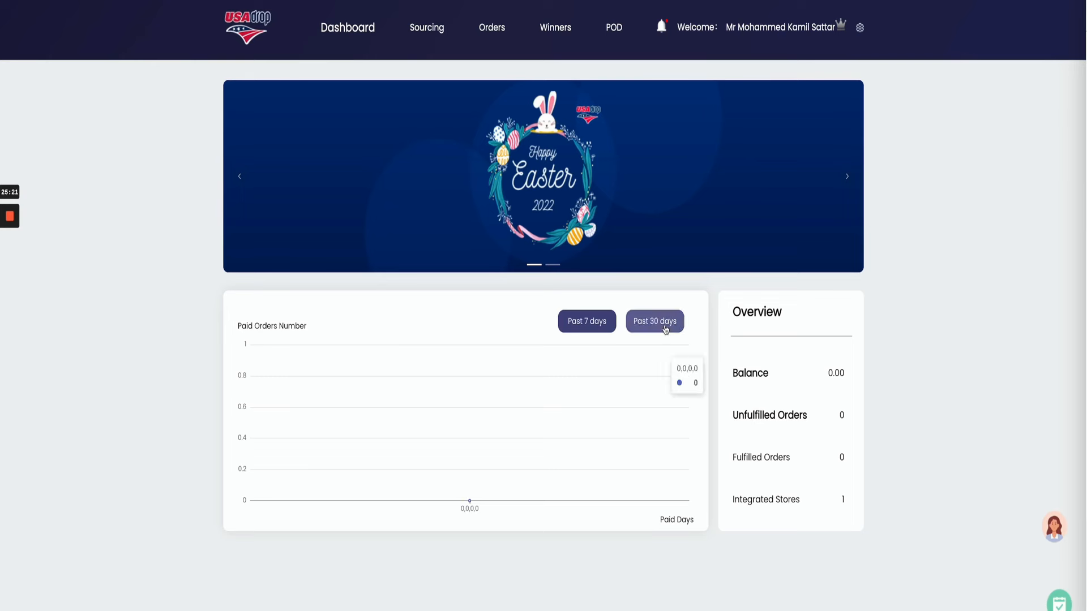
{"action": "left_click", "coordinate": [586, 320]}
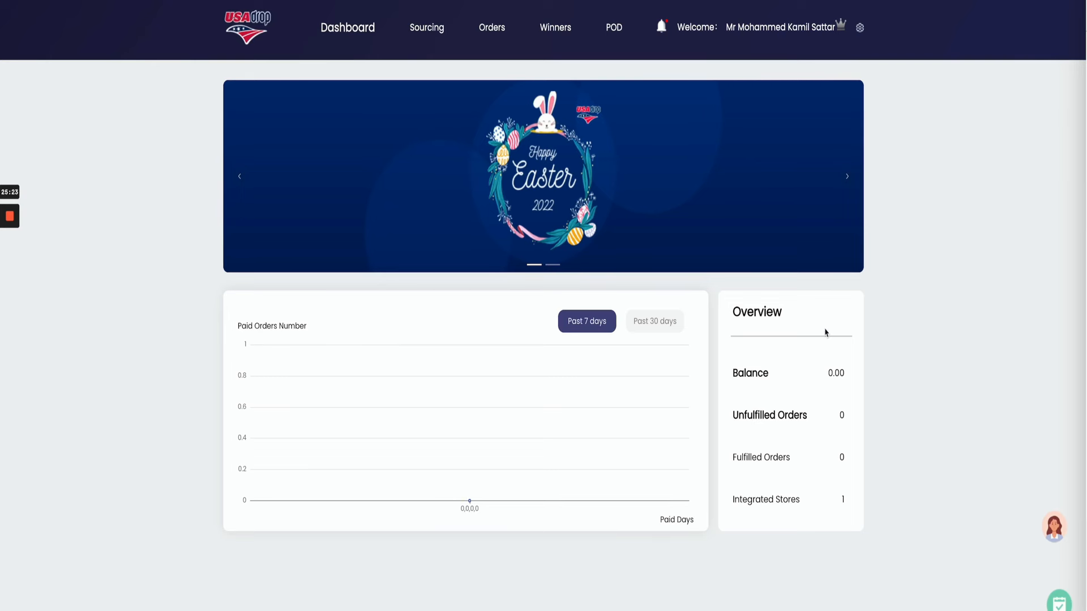
{"action": "left_click", "coordinate": [653, 321]}
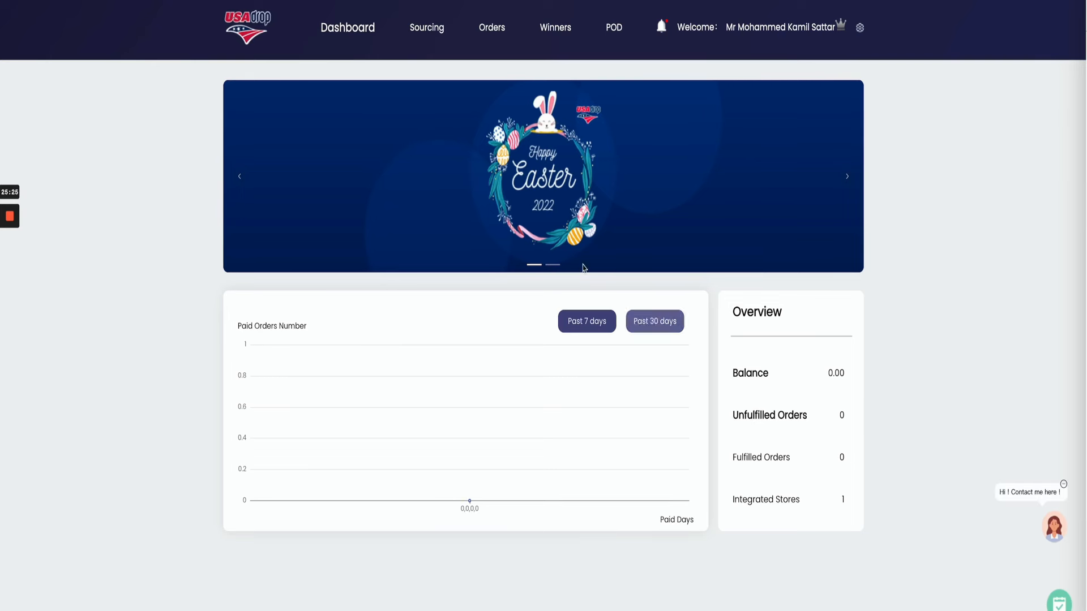
- Submit a second AliExpress product link via Sourcing URL and return to the sourcing list
{"action": "left_click", "coordinate": [426, 27]}
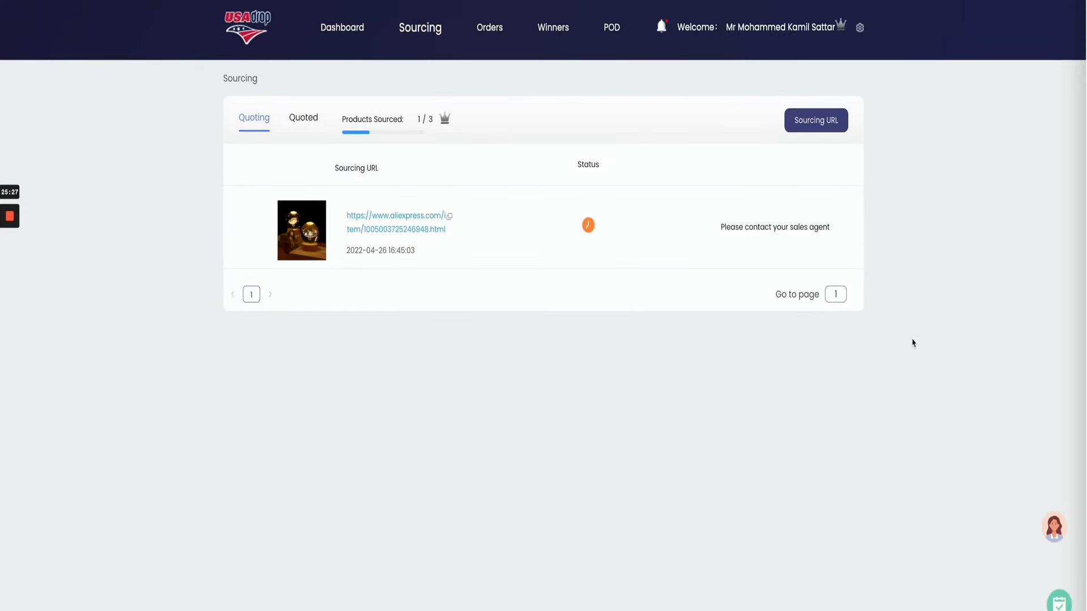
{"action": "left_click", "coordinate": [815, 120]}
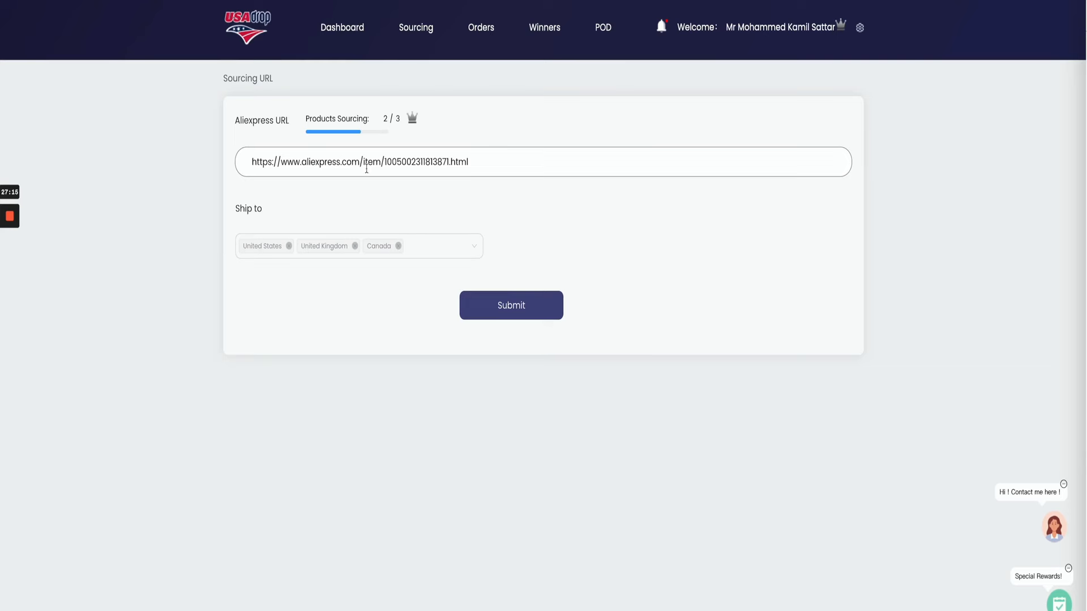
{"action": "mouse_move", "coordinate": [238, 200]}
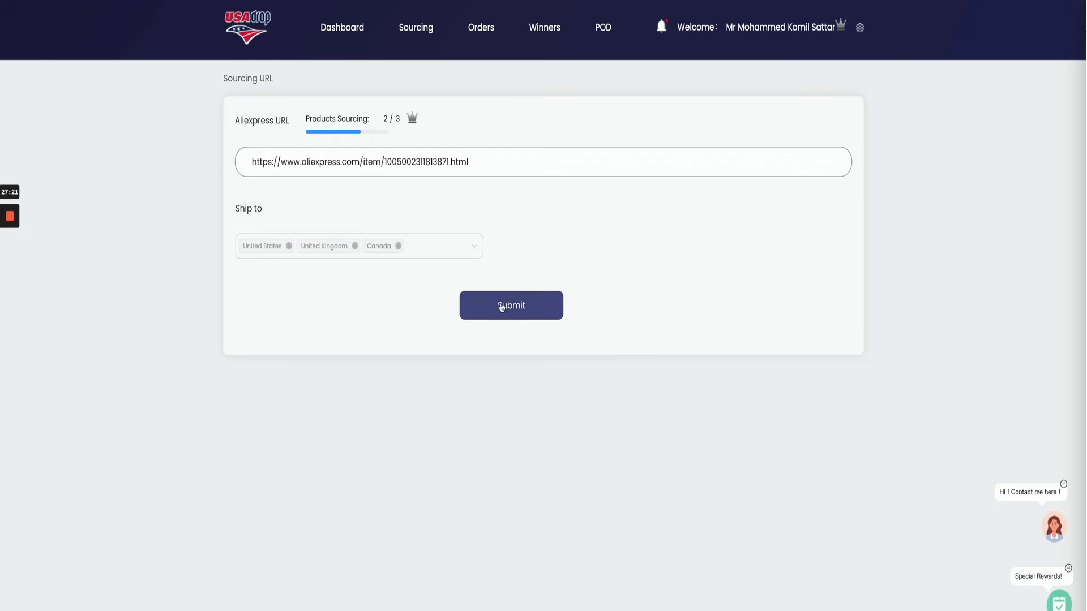
{"action": "mouse_move", "coordinate": [418, 76]}
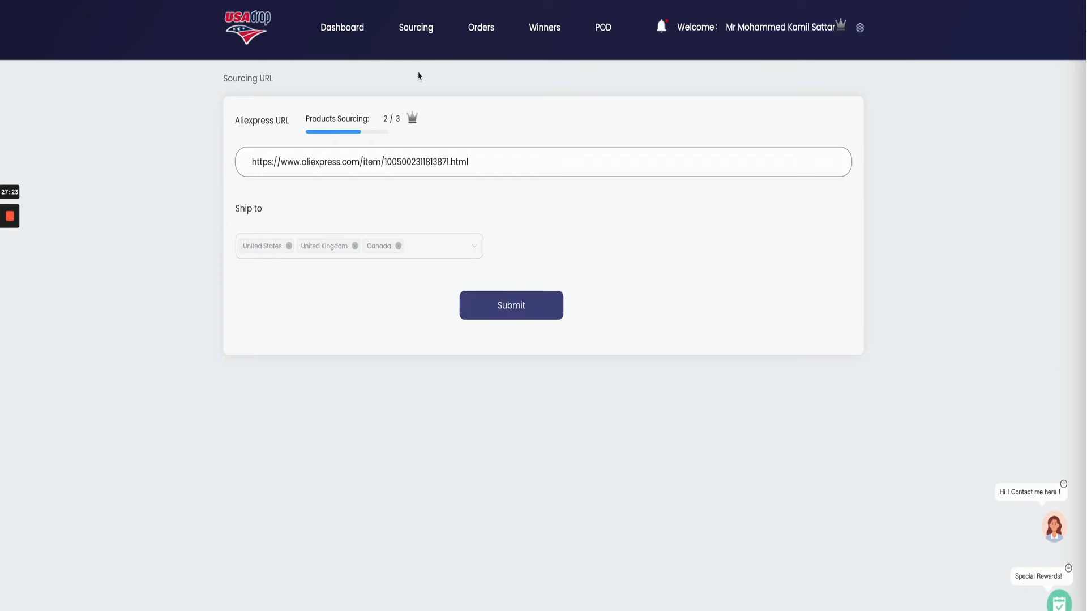
{"action": "left_click", "coordinate": [510, 305]}
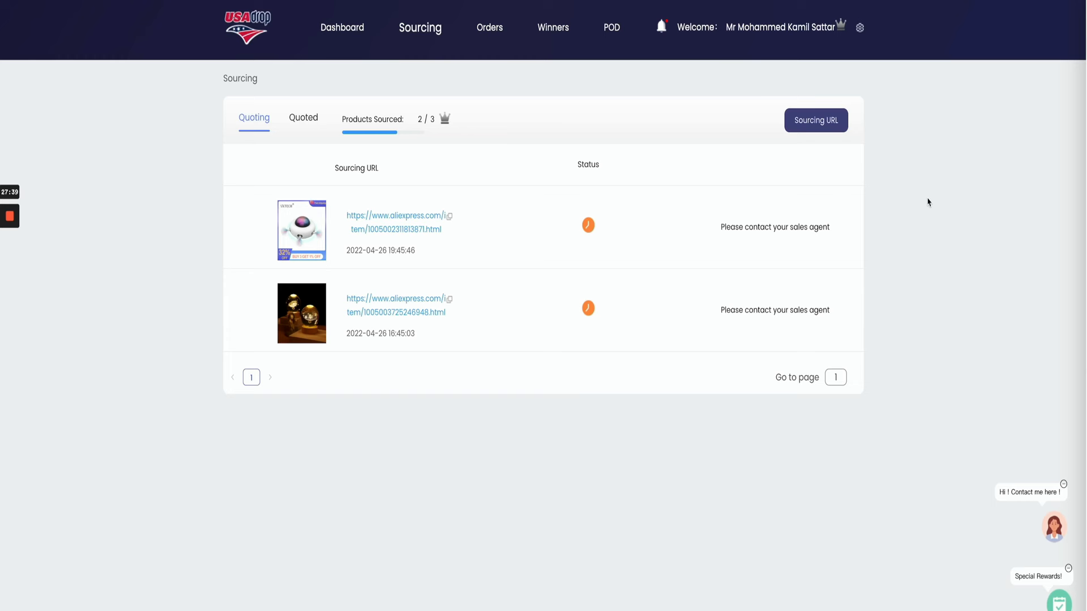
- View the Orders page showing an empty list with 0 of 50 orders fulfilled
{"action": "left_click", "coordinate": [489, 27]}
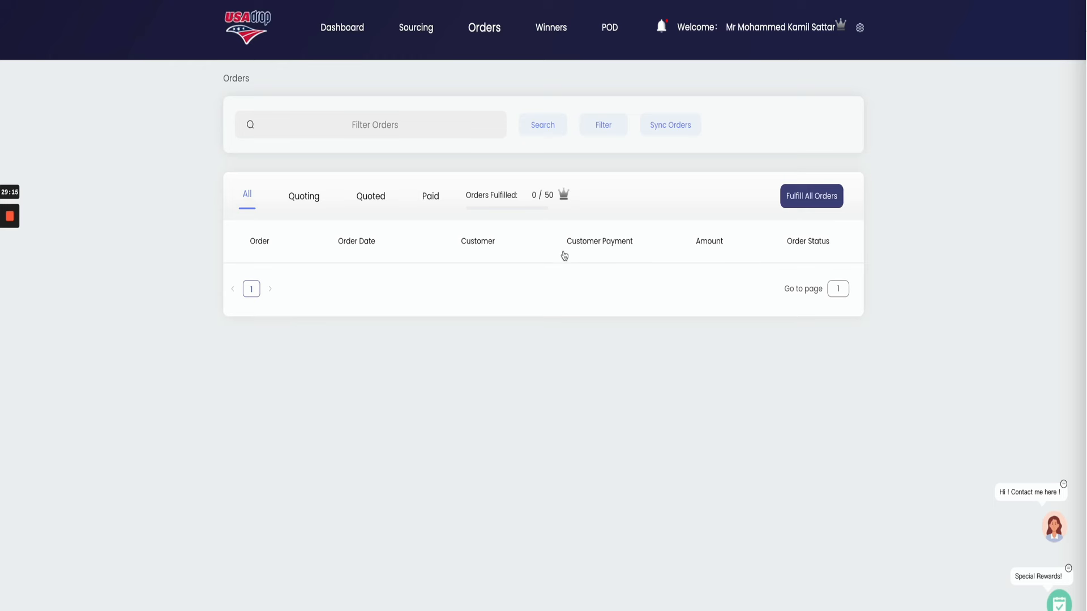
{"action": "mouse_move", "coordinate": [537, 243]}
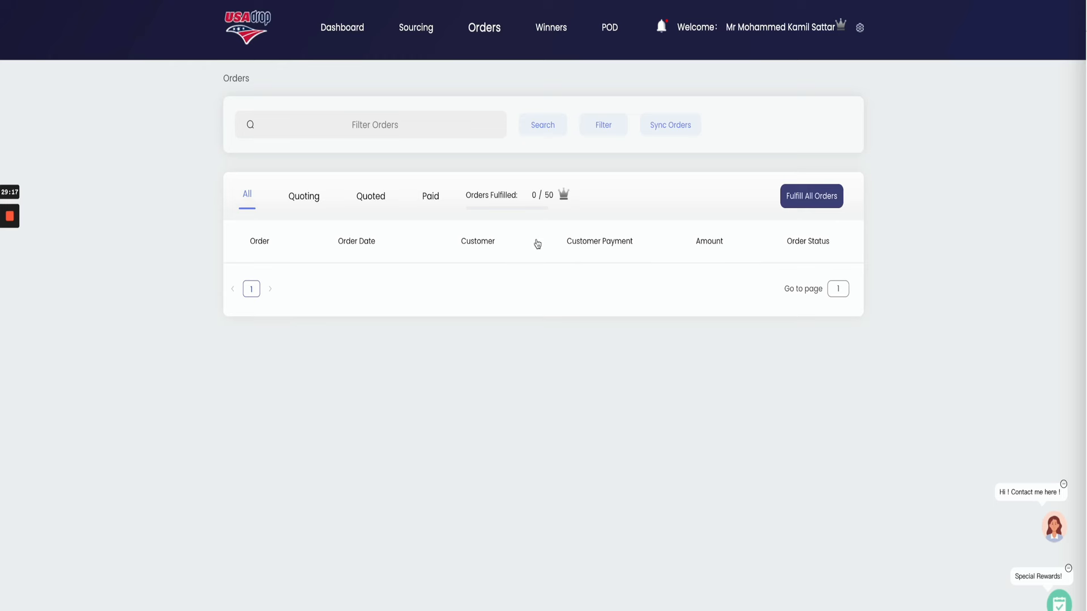
{"action": "mouse_move", "coordinate": [683, 295]}
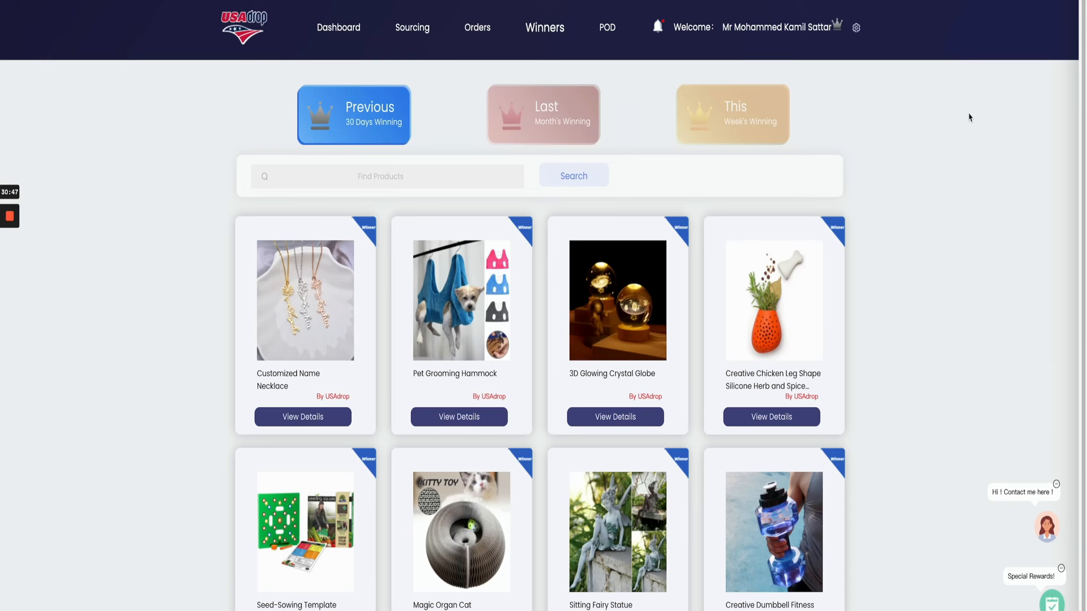
- Browse the POD catalog of customizable bags, mugs and notebooks with minimum order quantities
{"action": "left_click", "coordinate": [604, 27]}
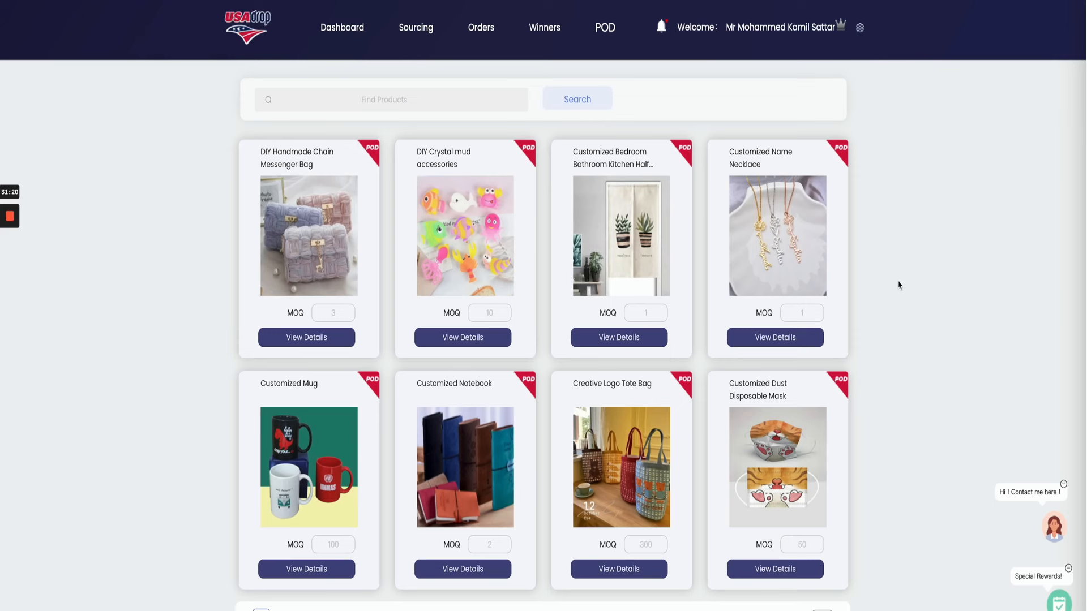
{"action": "mouse_move", "coordinate": [776, 236]}
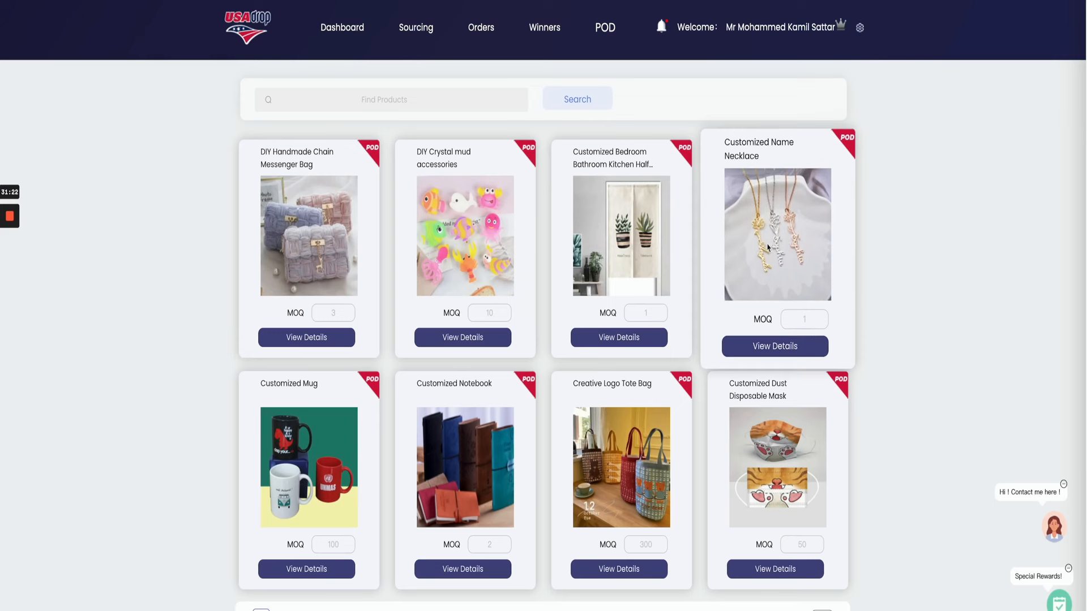
{"action": "mouse_move", "coordinate": [787, 264]}
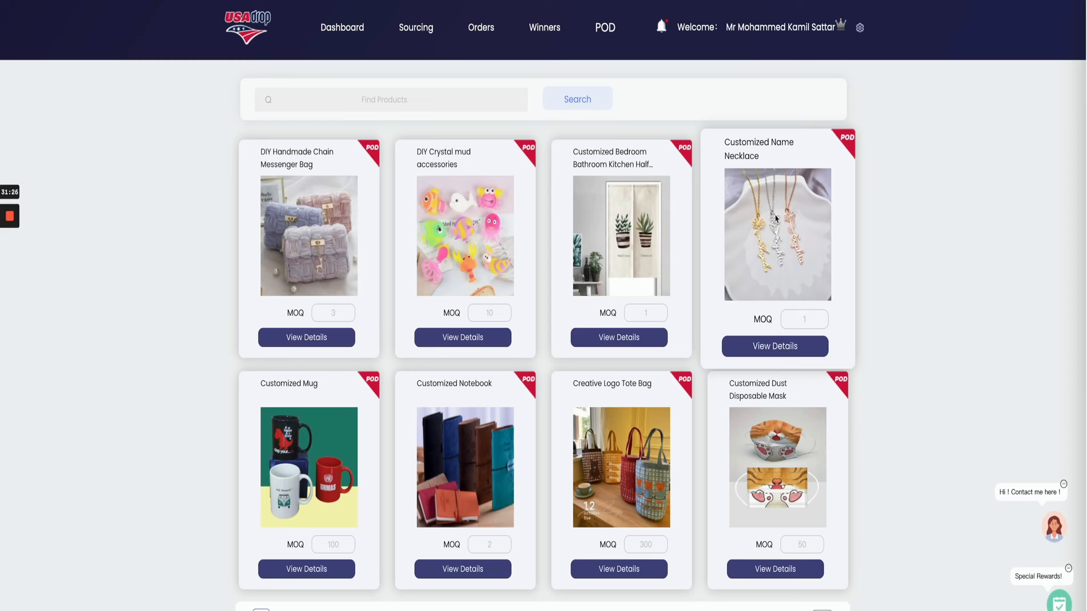
{"action": "mouse_move", "coordinate": [809, 298]}
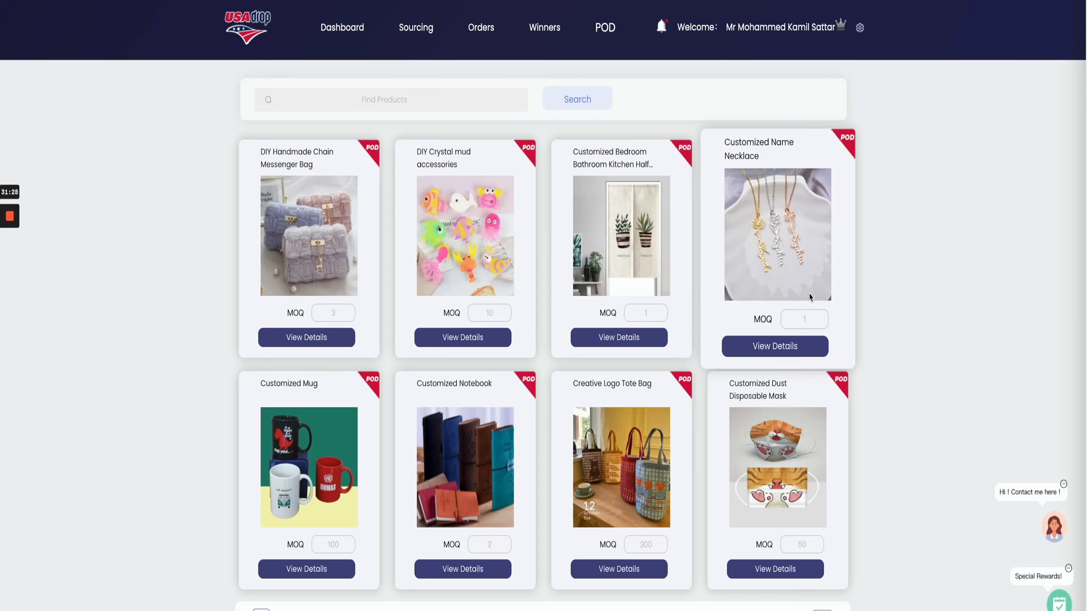